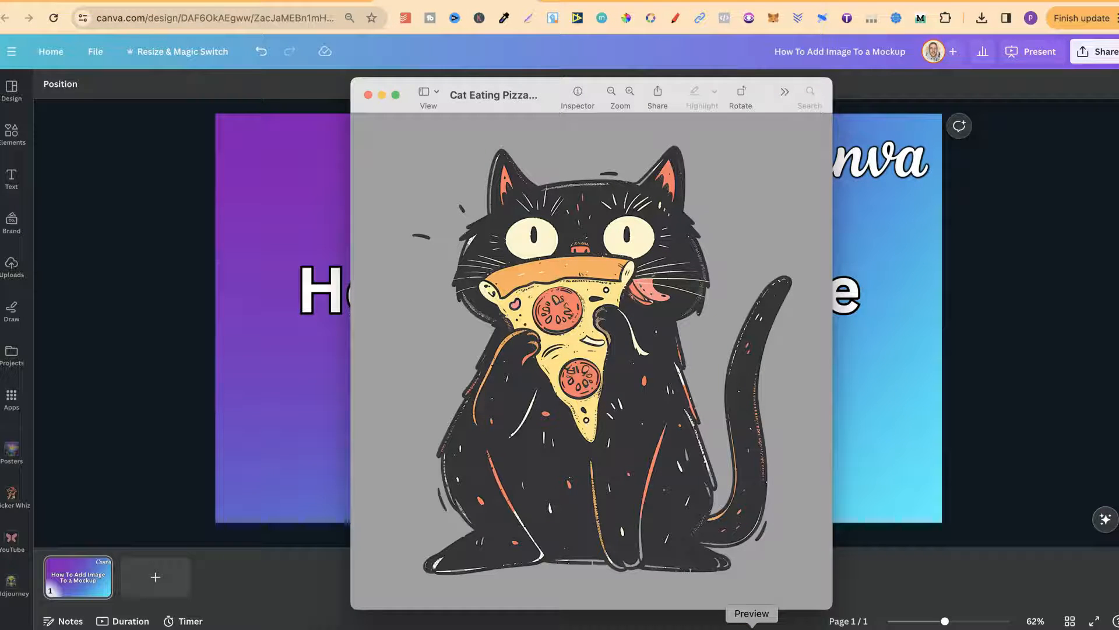
Close the cat-eating-pizza image preview and go back to the Canva home page
{"action": "left_click", "coordinate": [368, 95]}
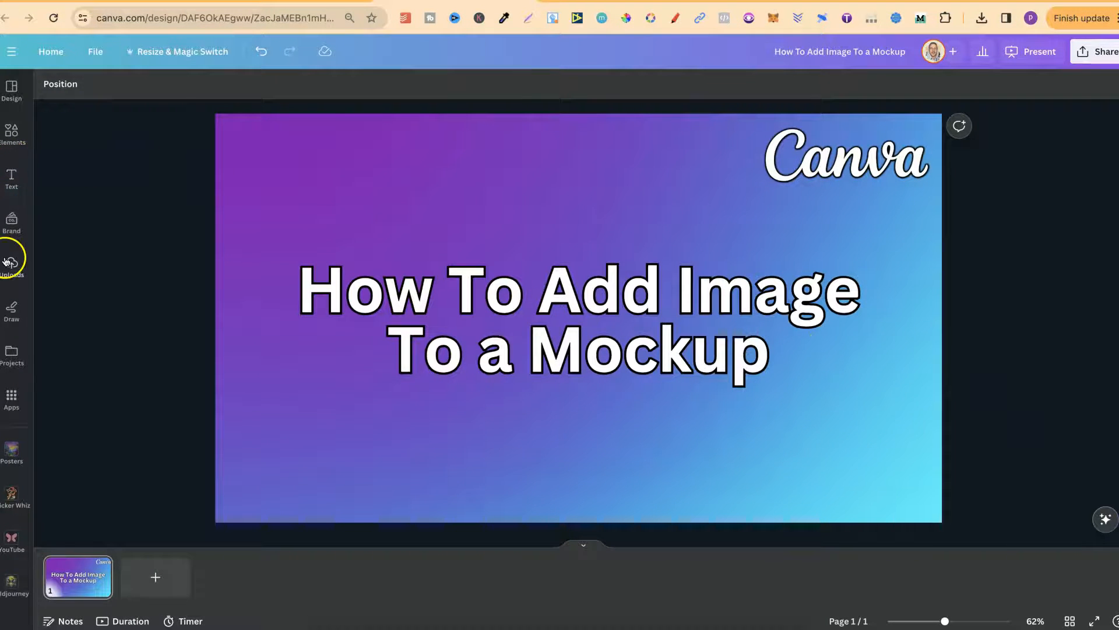
{"action": "left_click", "coordinate": [12, 257]}
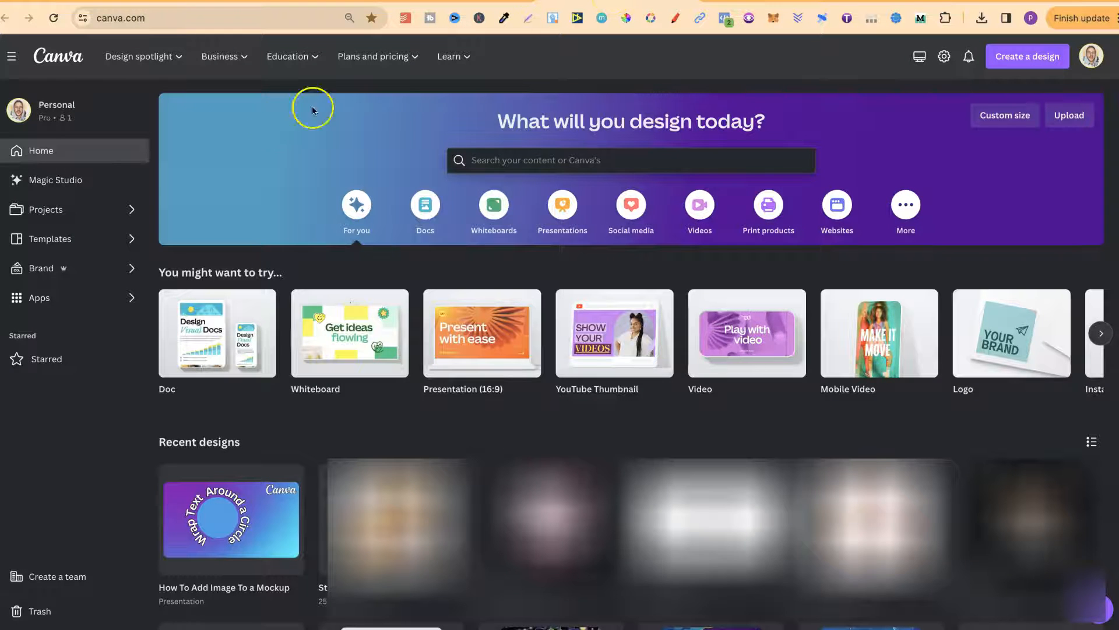
Open the Mockups app from Apps and scroll through its gallery
{"action": "left_click", "coordinate": [38, 298]}
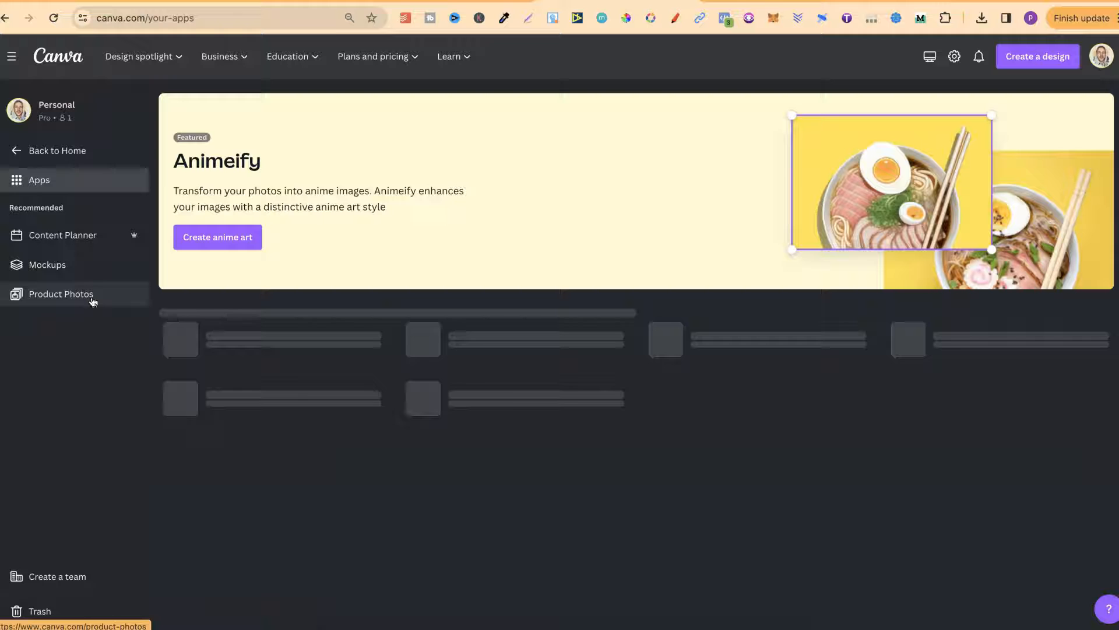
{"action": "left_click", "coordinate": [47, 265]}
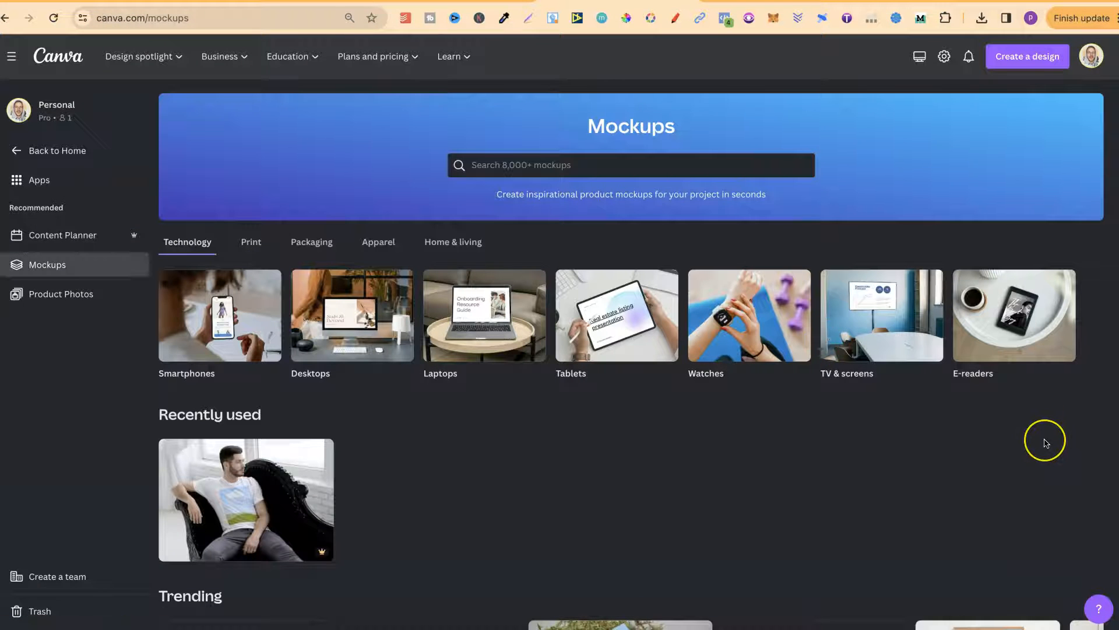
{"action": "scroll", "scroll_direction": "down", "scroll_amount": 3}
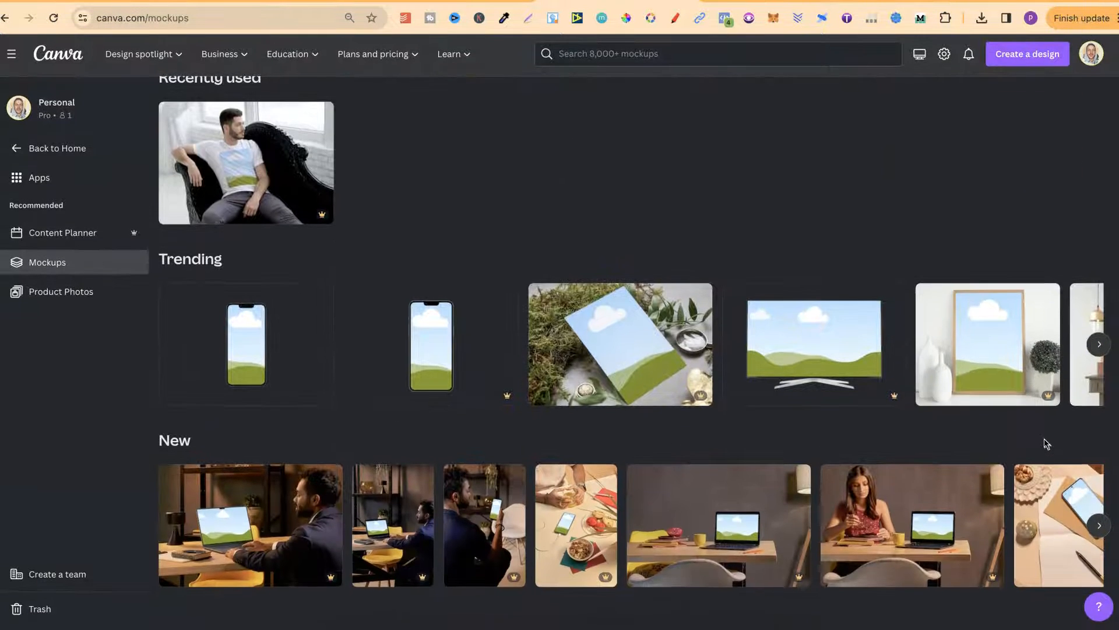
{"action": "scroll", "scroll_direction": "up", "scroll_amount": 3}
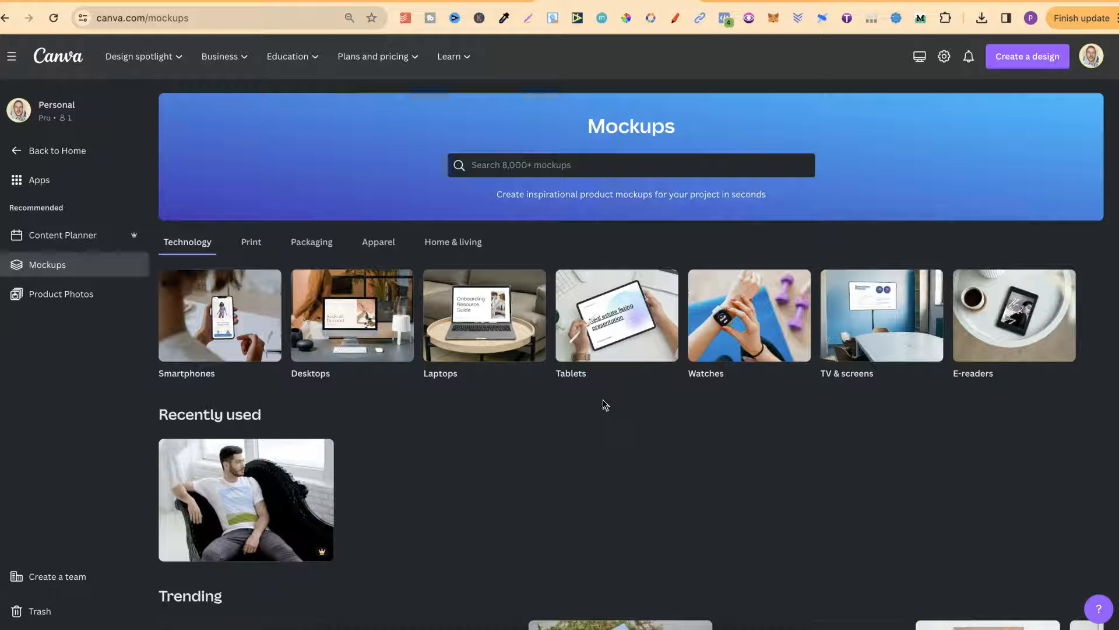
{"action": "scroll", "scroll_direction": "down", "scroll_amount": 3}
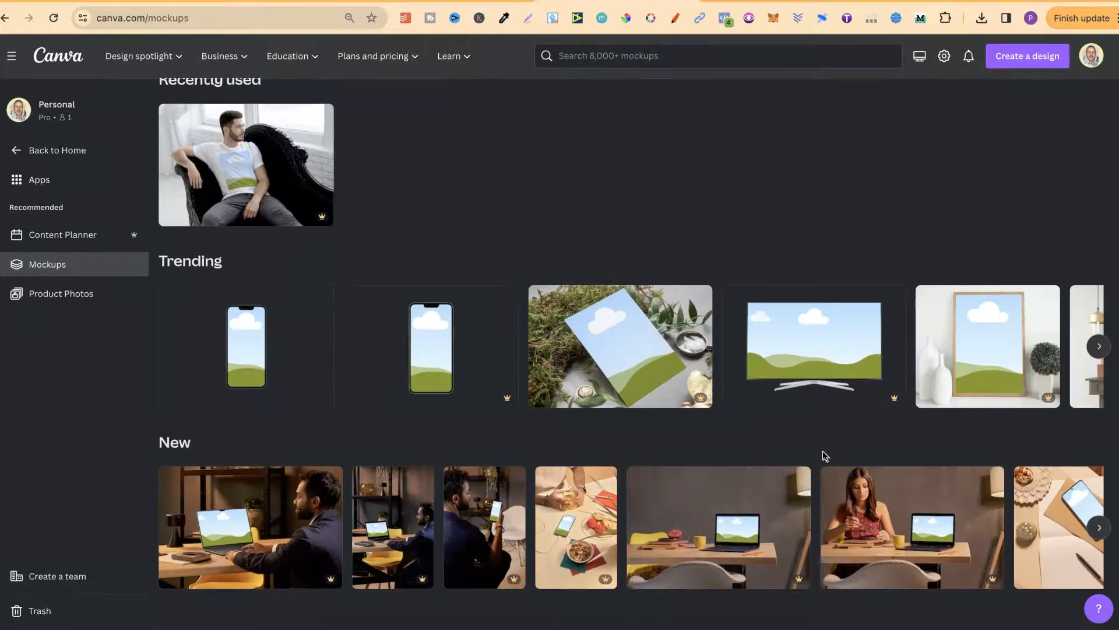
{"action": "scroll", "scroll_direction": "up", "scroll_amount": 3}
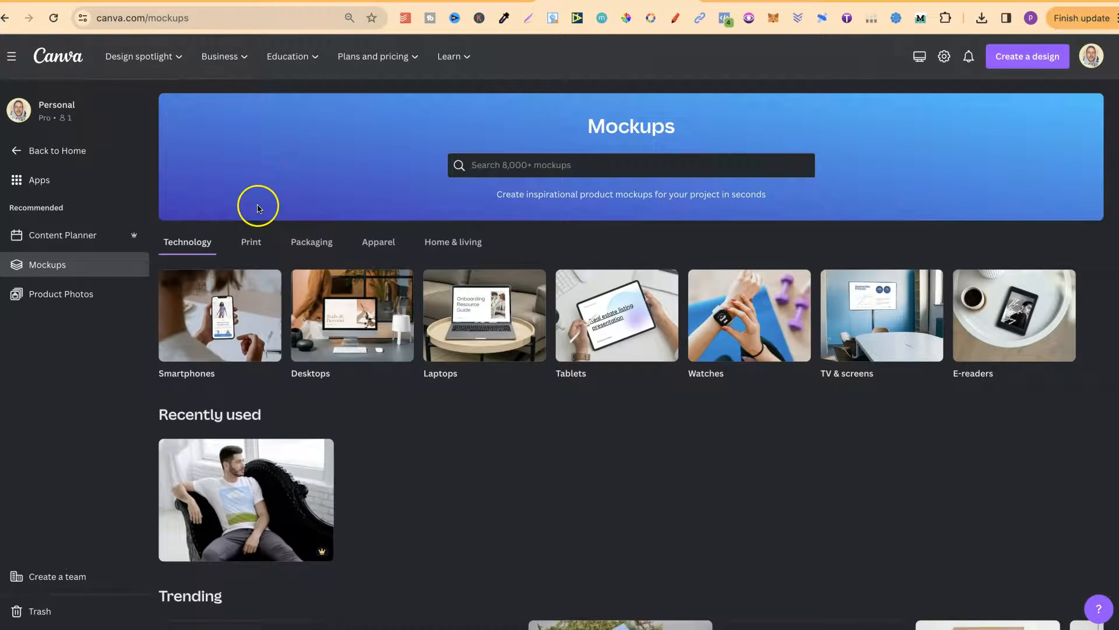
Browse the Print, Apparel and Home & living mockup categories
{"action": "left_click", "coordinate": [251, 241]}
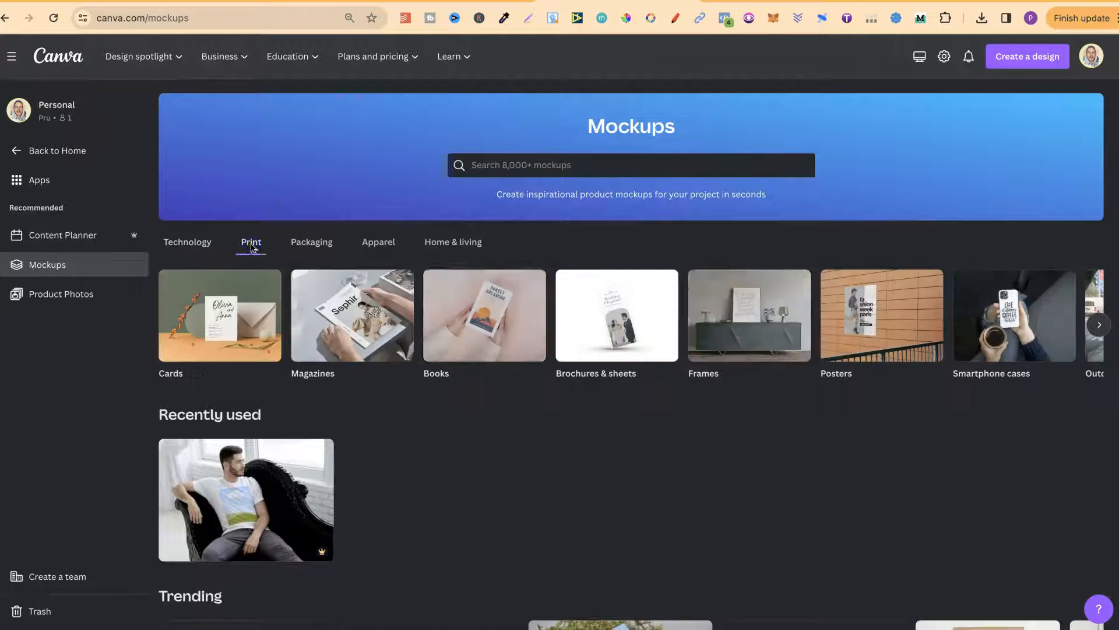
{"action": "left_click", "coordinate": [379, 241]}
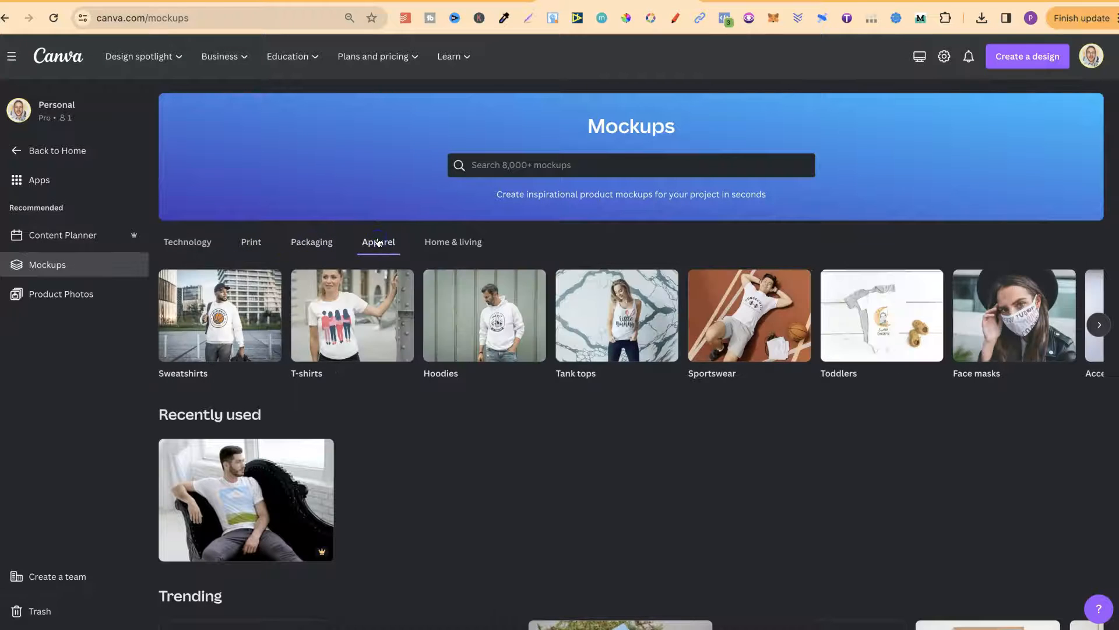
{"action": "left_click", "coordinate": [452, 241]}
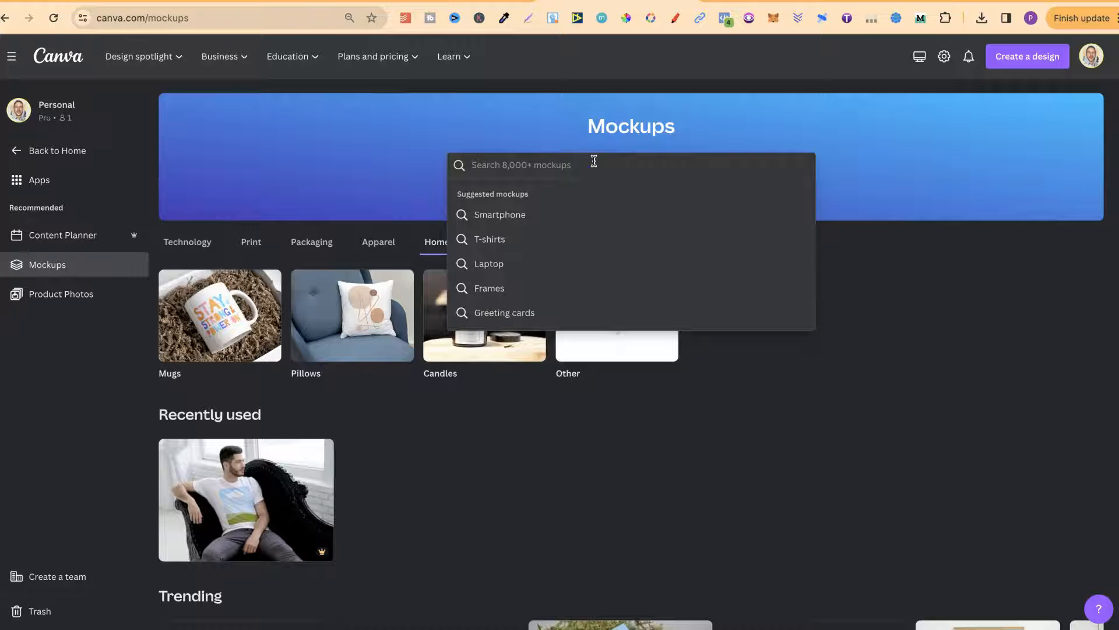
Search T-shirts mockups and open the man-on-black-sofa t-shirt mockup
{"action": "left_click", "coordinate": [490, 239]}
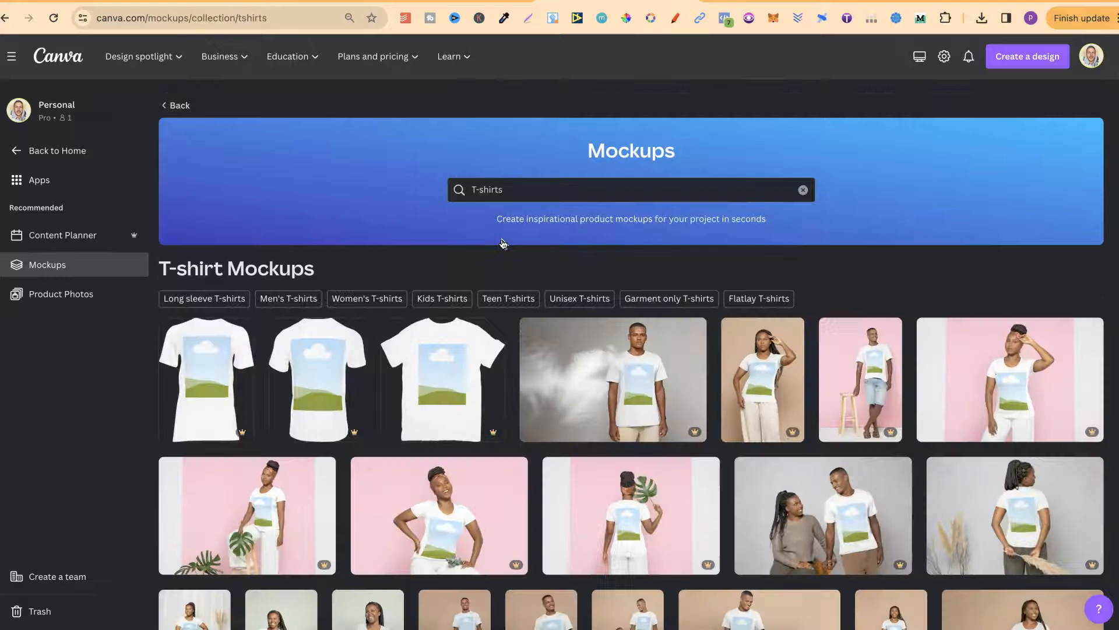
{"action": "scroll", "scroll_direction": "down", "scroll_amount": 3}
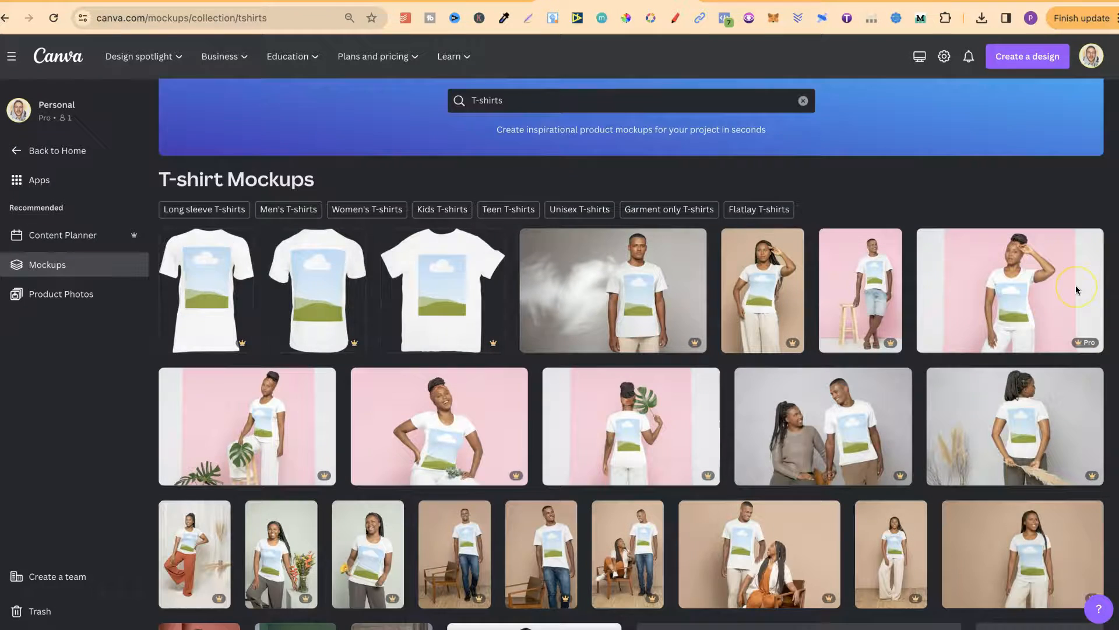
{"action": "scroll", "scroll_direction": "down", "scroll_amount": 3}
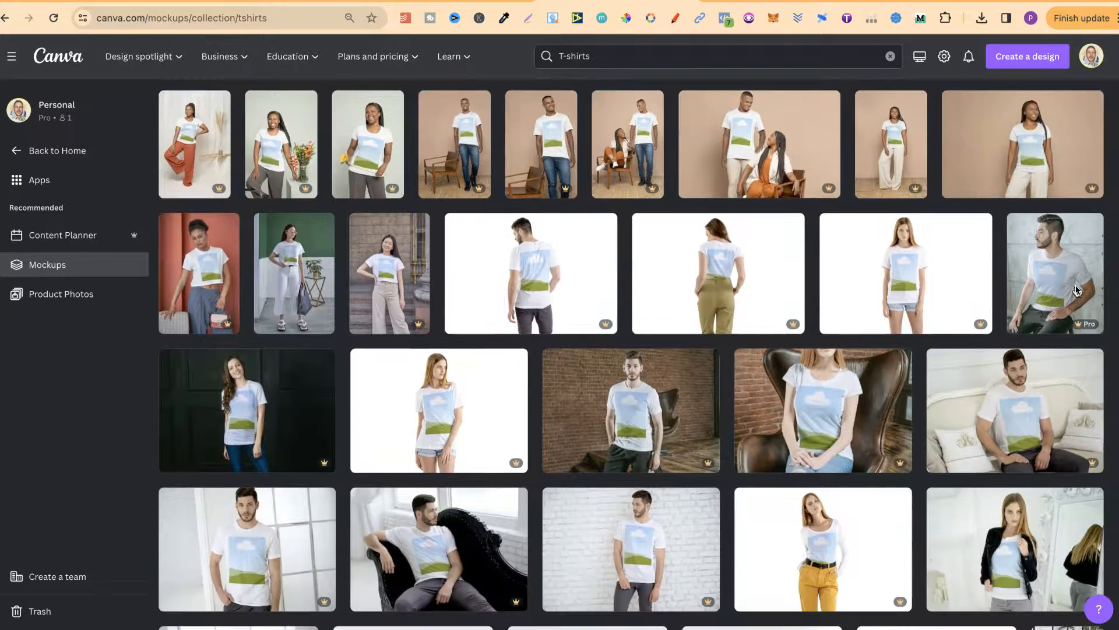
{"action": "scroll", "scroll_direction": "down", "scroll_amount": 3}
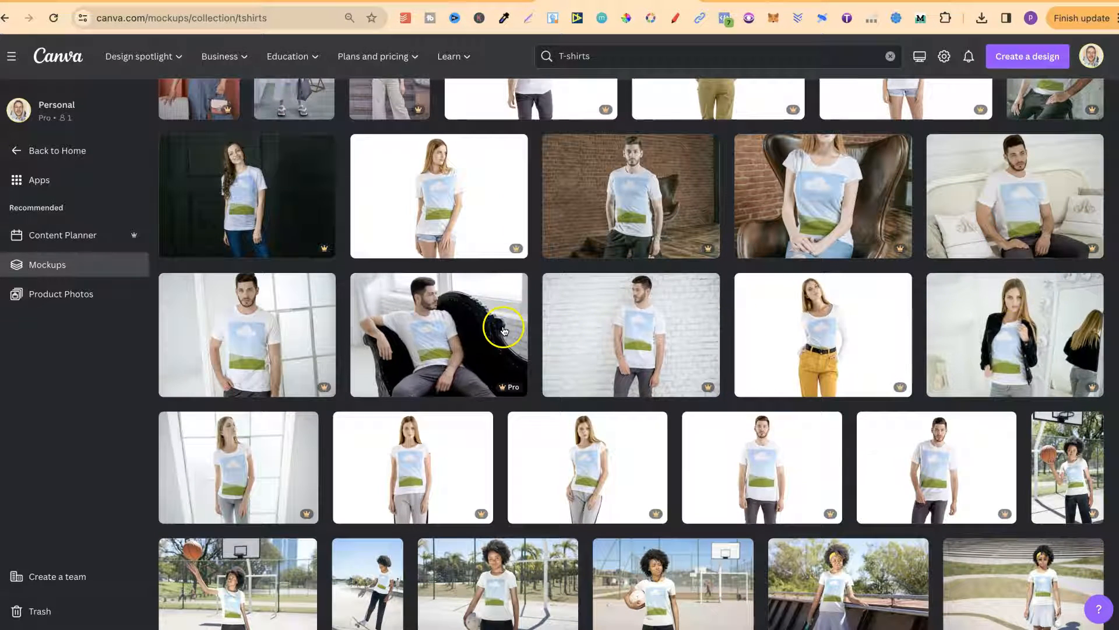
{"action": "left_click", "coordinate": [439, 333]}
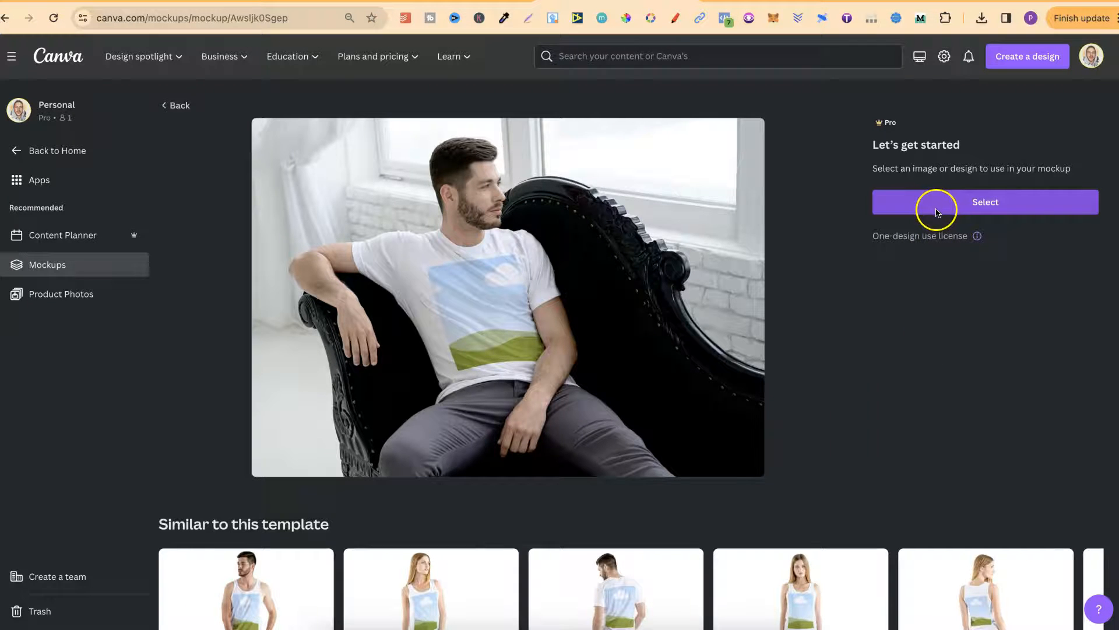
Pick the uploaded Cat Eating Pizza image as the mockup's t-shirt artwork
{"action": "left_click", "coordinate": [984, 202]}
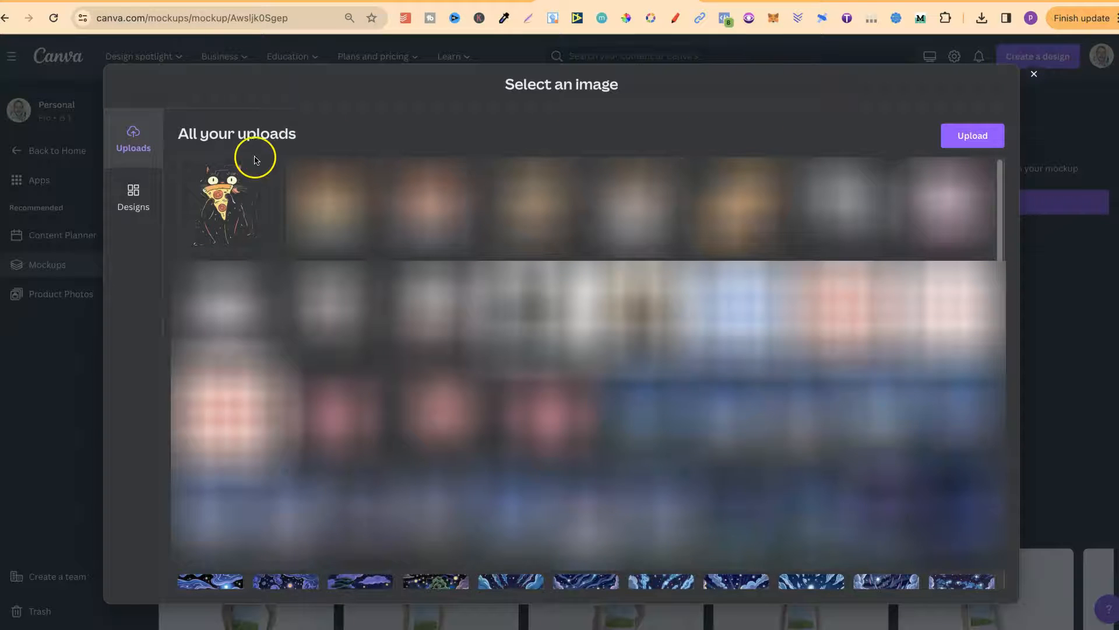
{"action": "left_click", "coordinate": [224, 205]}
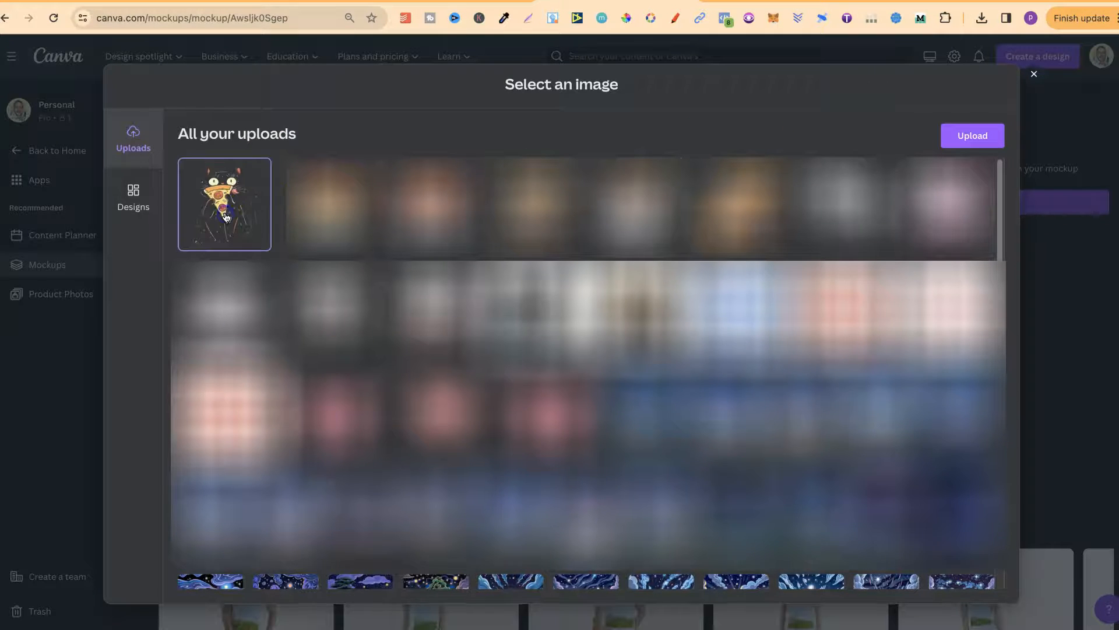
{"action": "left_click", "coordinate": [224, 204]}
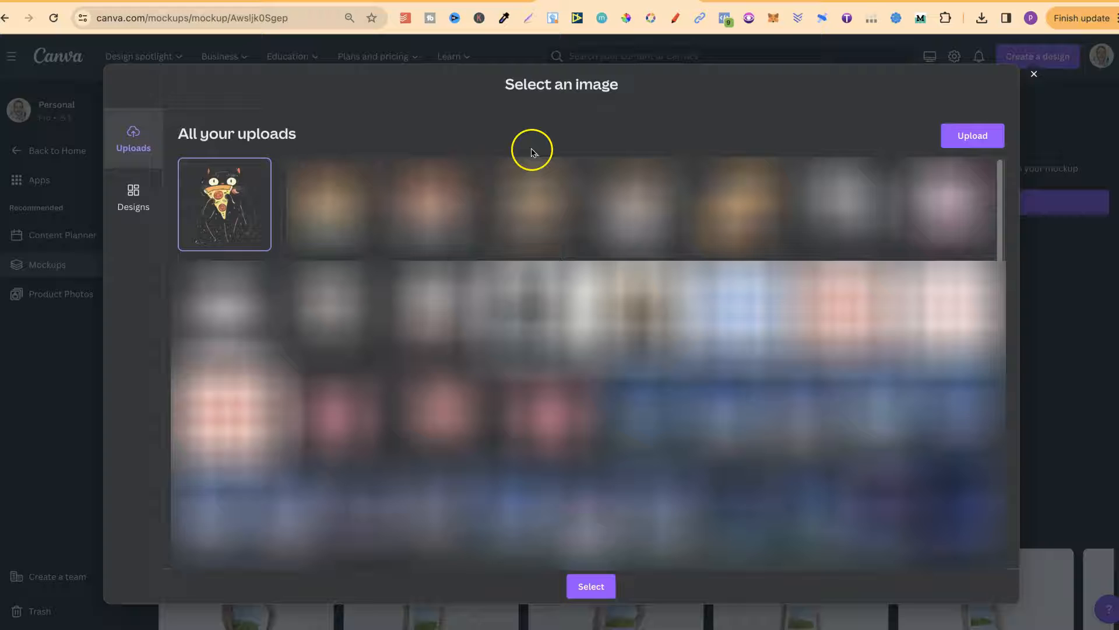
{"action": "mouse_move", "coordinate": [438, 625]}
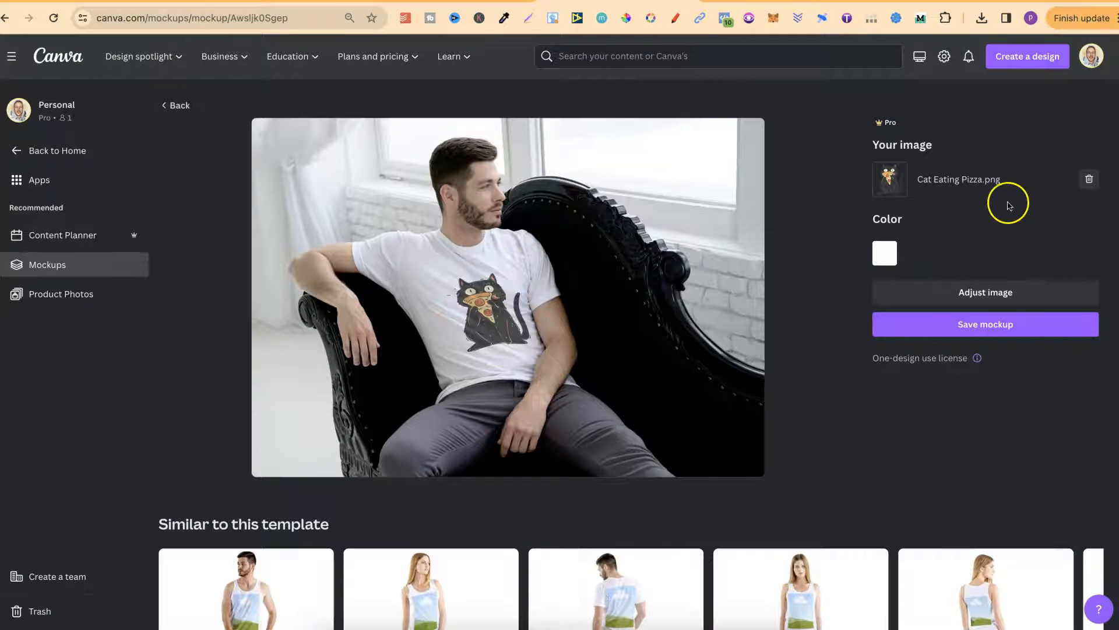
{"action": "mouse_move", "coordinate": [964, 229]}
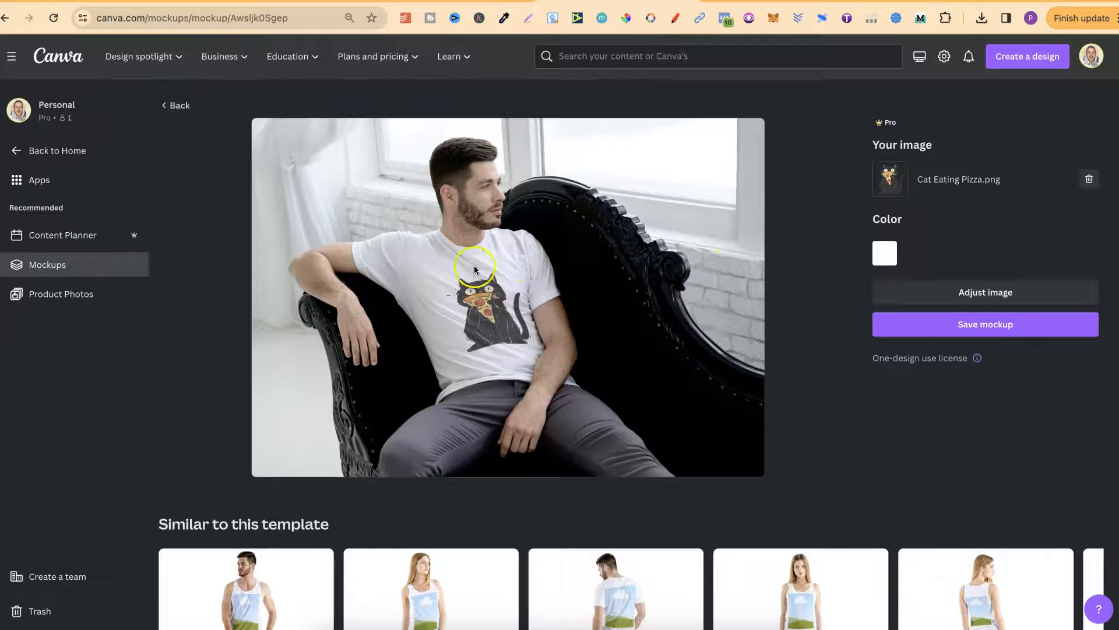
{"action": "mouse_move", "coordinate": [722, 222]}
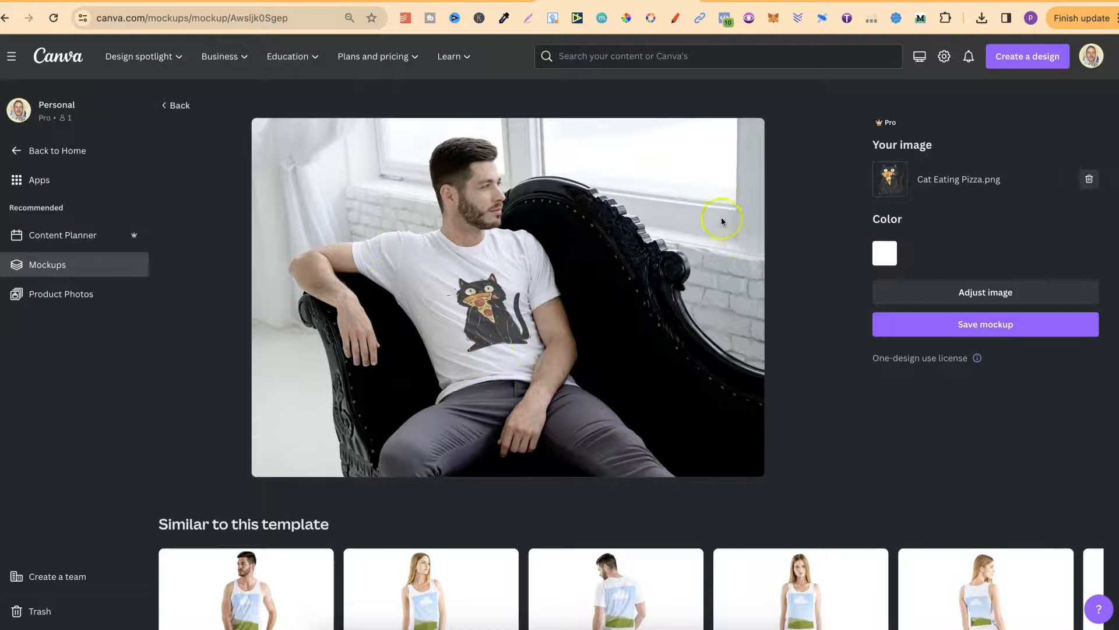
Keep the shirt white, discard image adjustments, and save the cat t-shirt mockup
{"action": "left_click", "coordinate": [884, 253]}
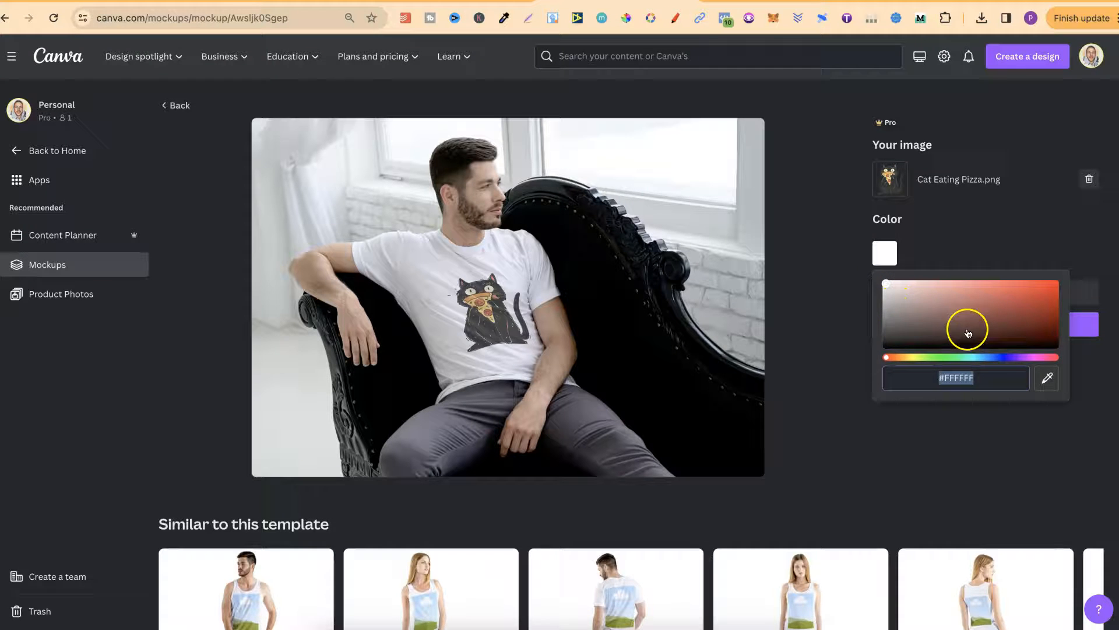
{"action": "left_click", "coordinate": [883, 253]}
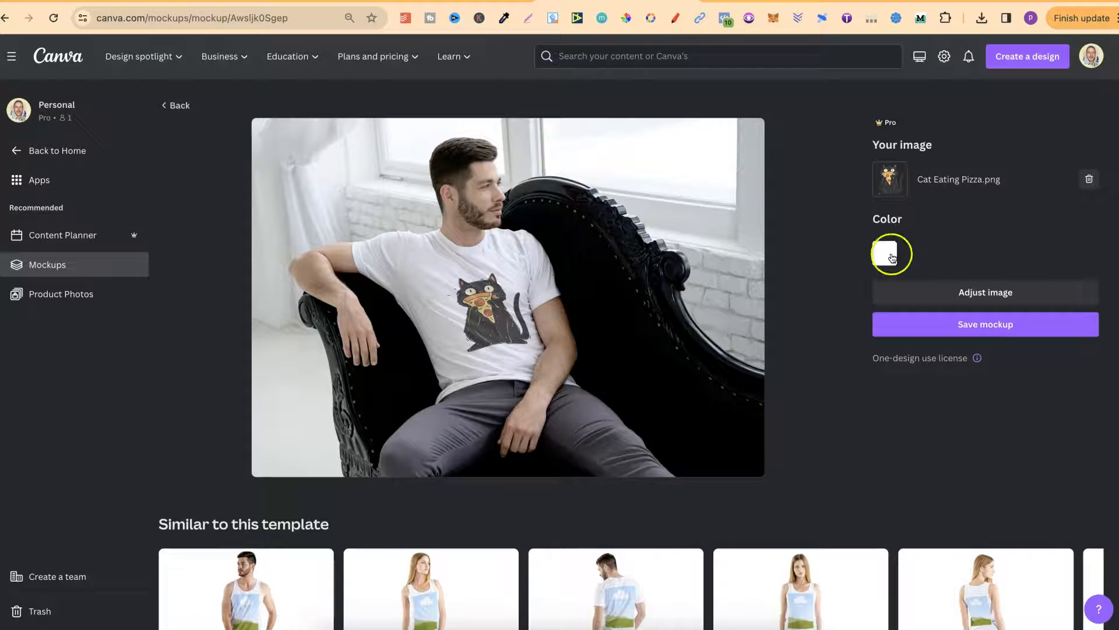
{"action": "left_click", "coordinate": [985, 292]}
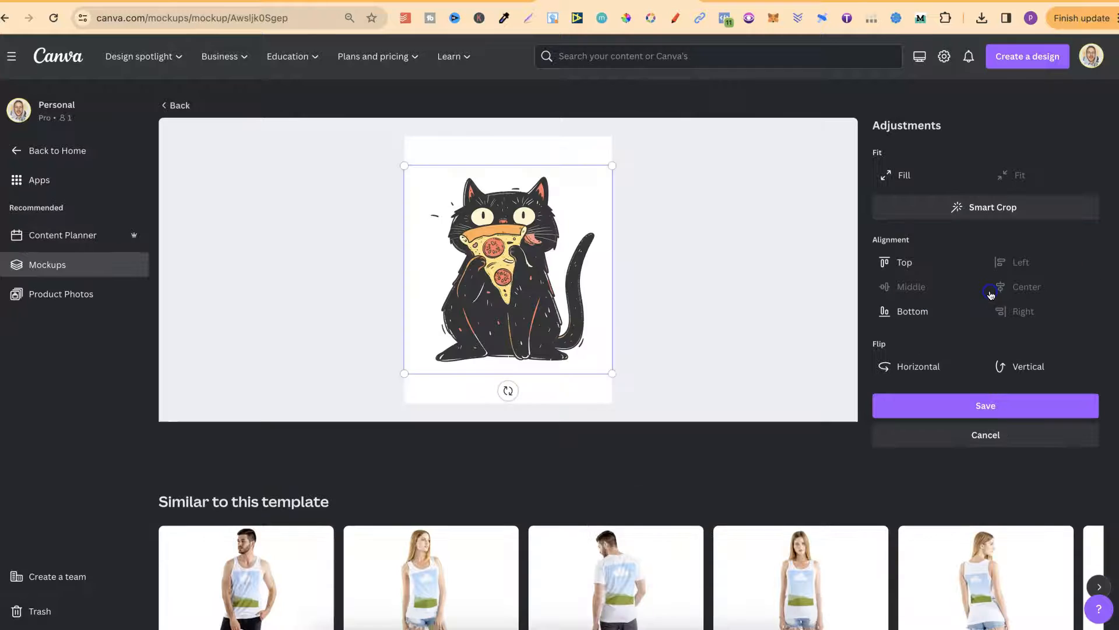
{"action": "left_click", "coordinate": [1025, 286]}
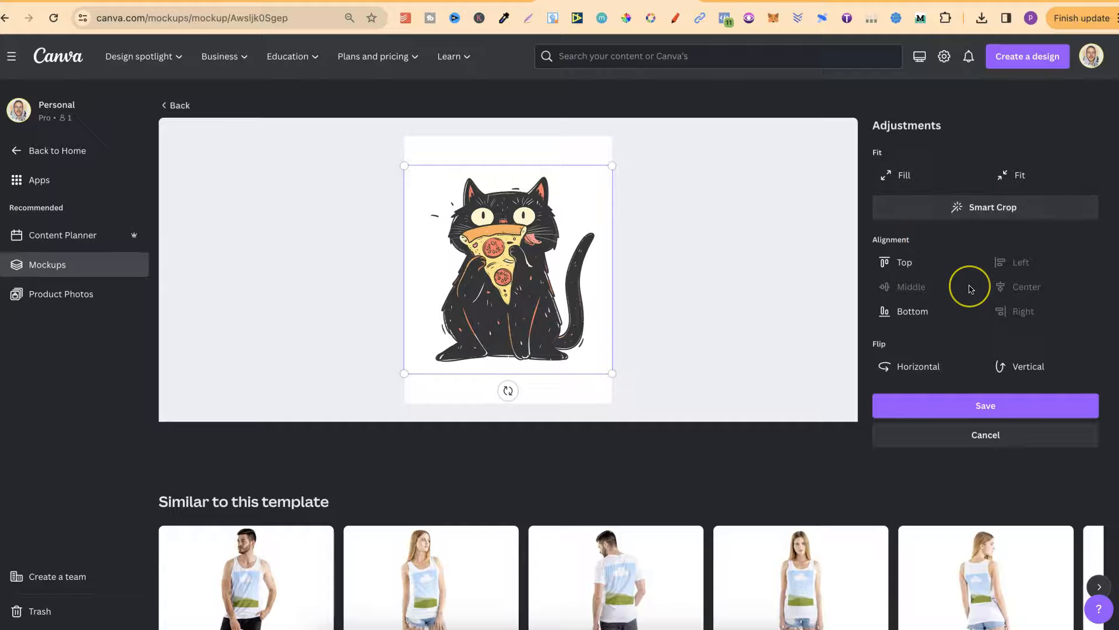
{"action": "mouse_move", "coordinate": [875, 435]}
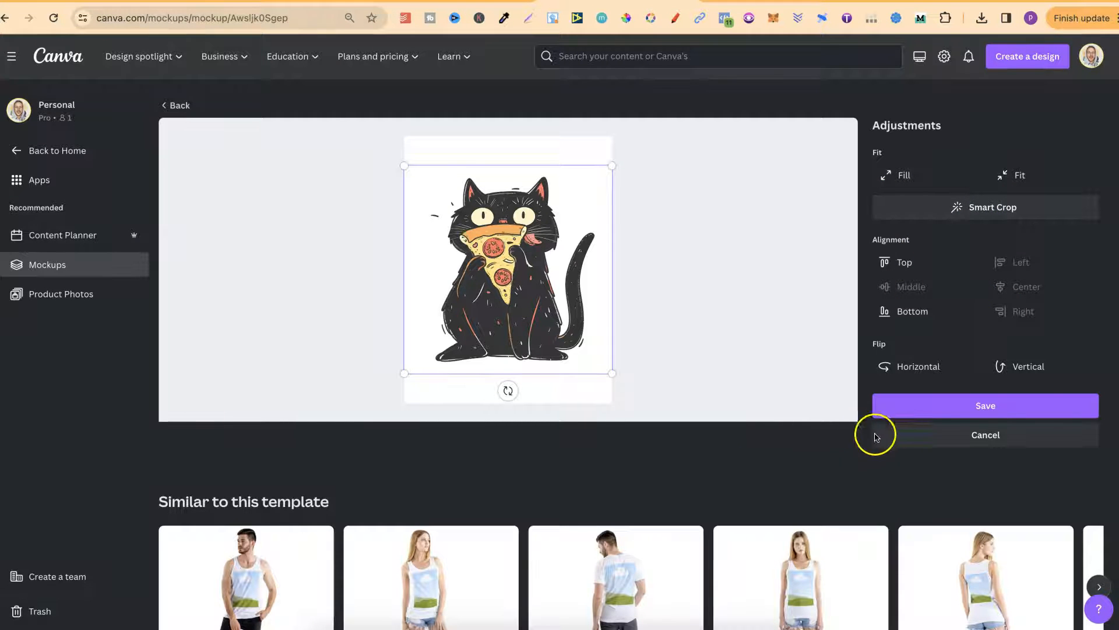
{"action": "left_click", "coordinate": [985, 405]}
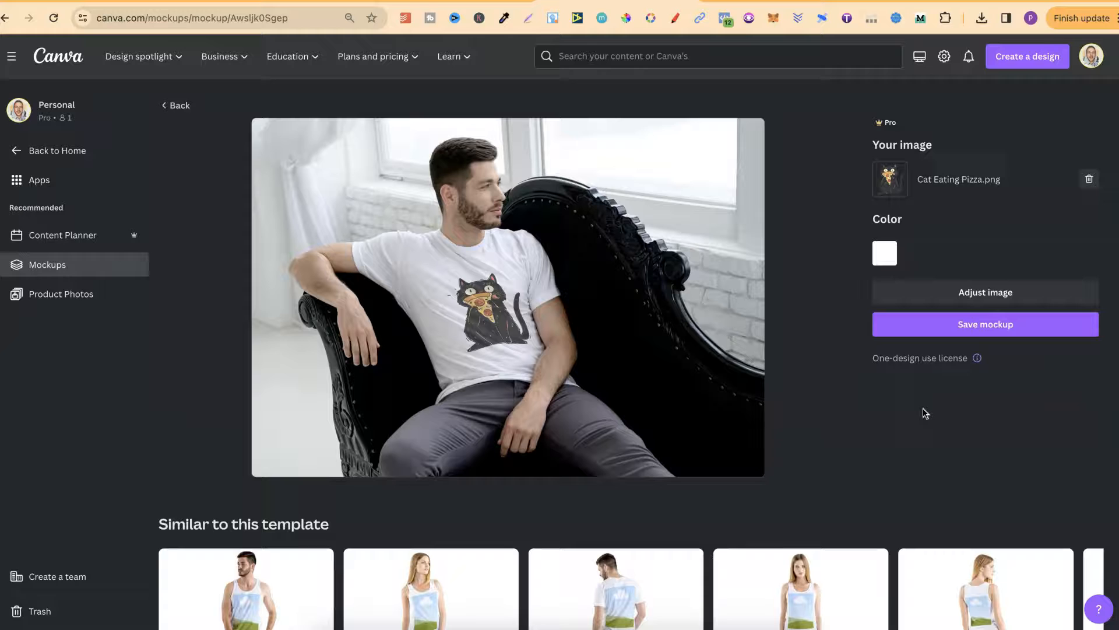
{"action": "left_click", "coordinate": [985, 324]}
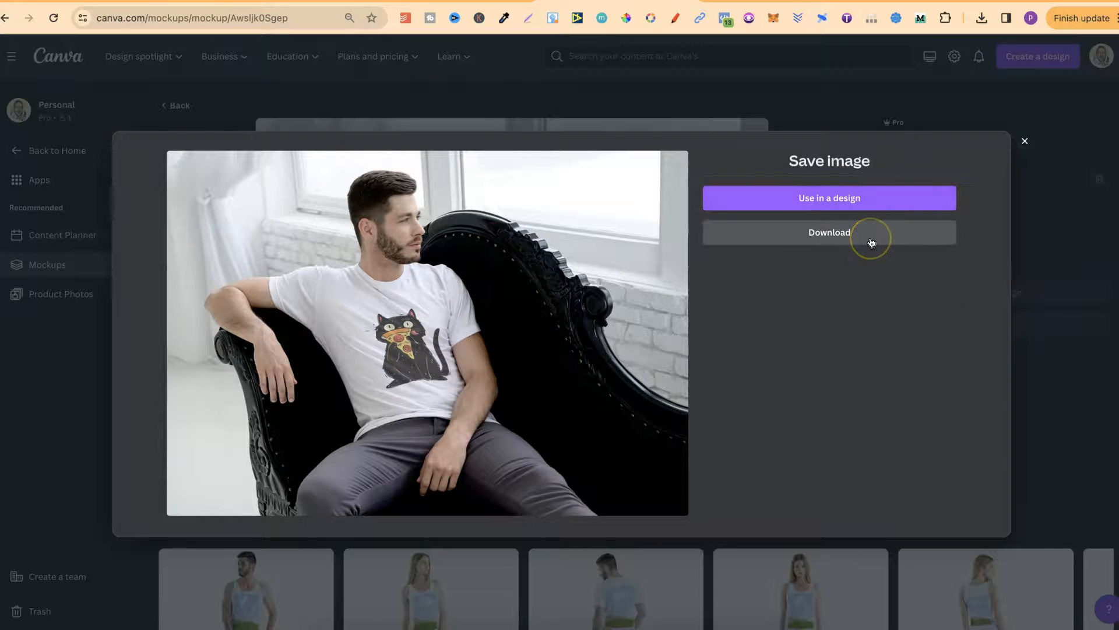
Use the saved mockup in a new custom 5000 × 4000 px design
{"action": "left_click", "coordinate": [829, 198]}
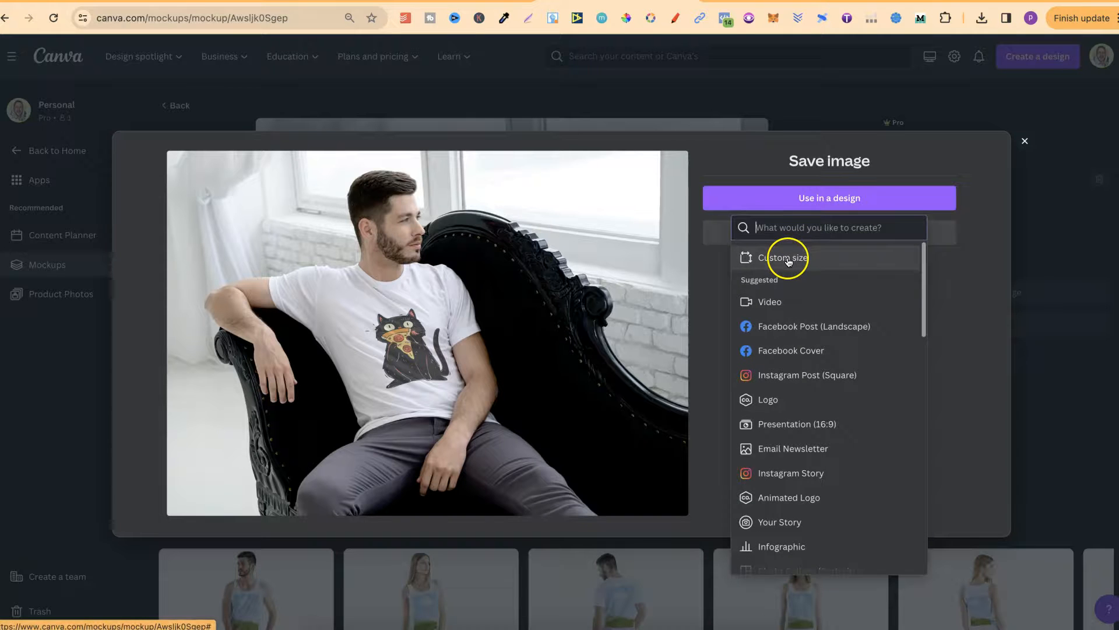
{"action": "left_click", "coordinate": [783, 258]}
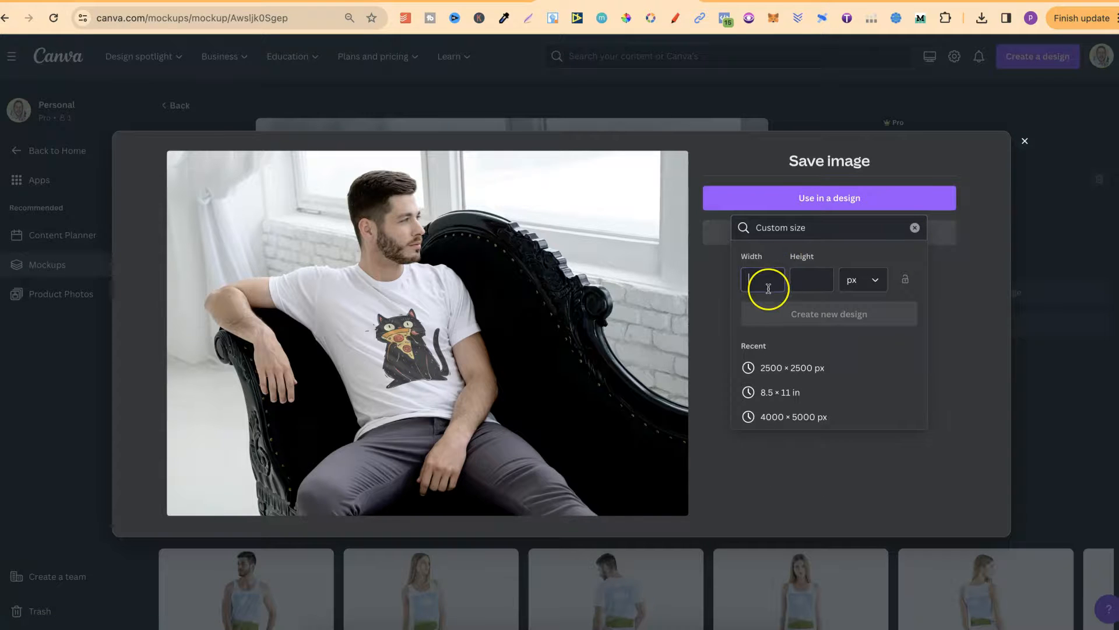
{"action": "type", "text": "5000"}
{"action": "left_click", "coordinate": [812, 279]}
{"action": "type", "text": "4000"}
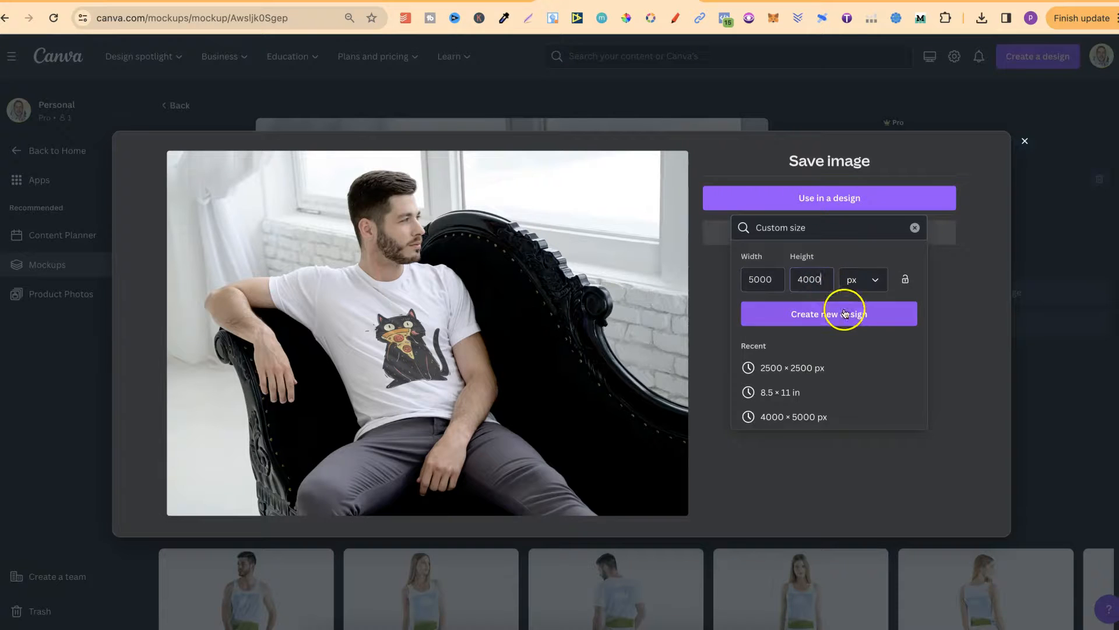
{"action": "left_click", "coordinate": [827, 315]}
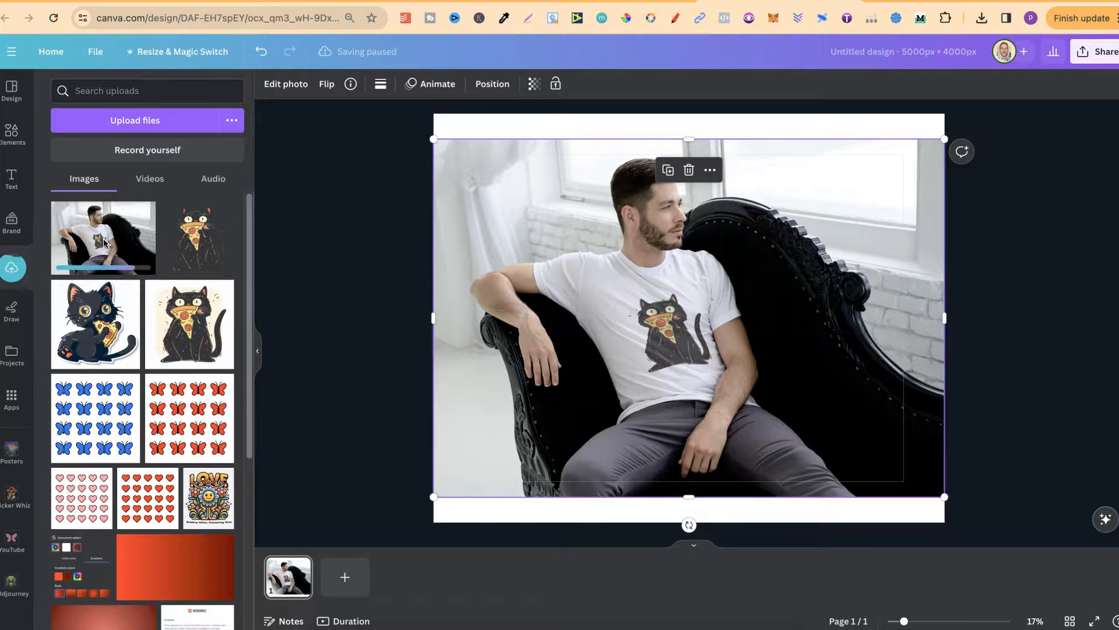
{"action": "mouse_move", "coordinate": [584, 420]}
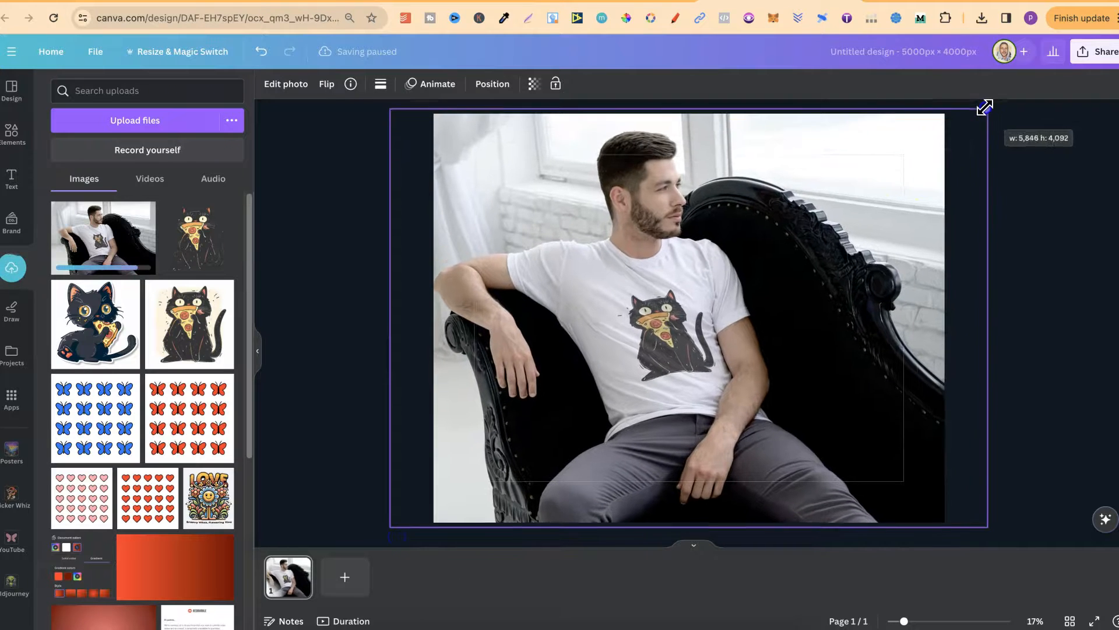
Deselect the mockup photo now enlarged to fill the whole page
{"action": "left_click", "coordinate": [1073, 236]}
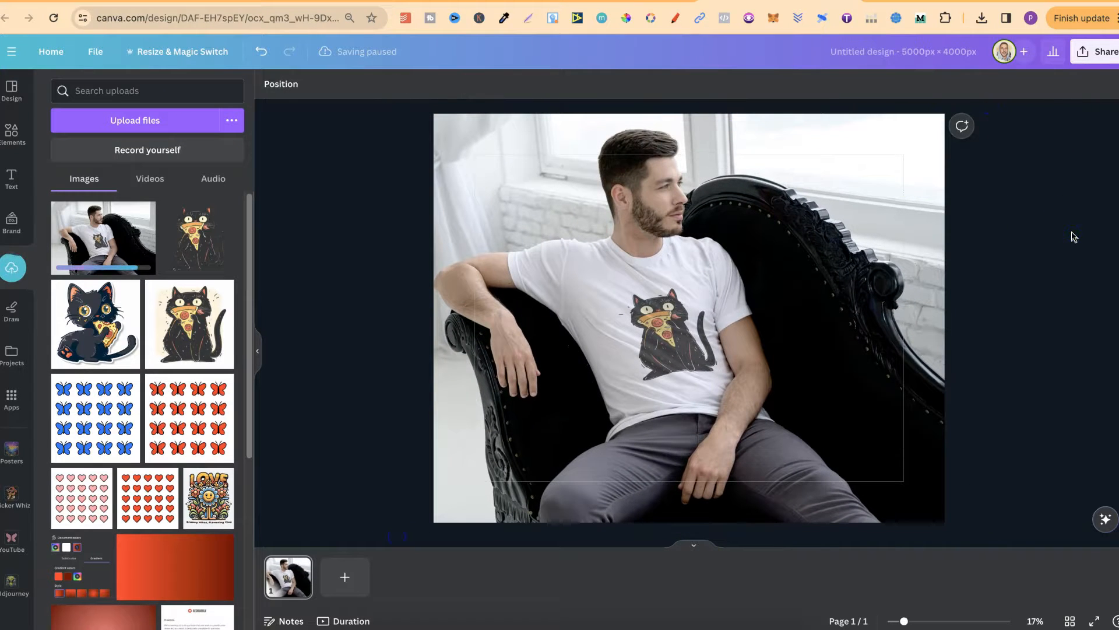